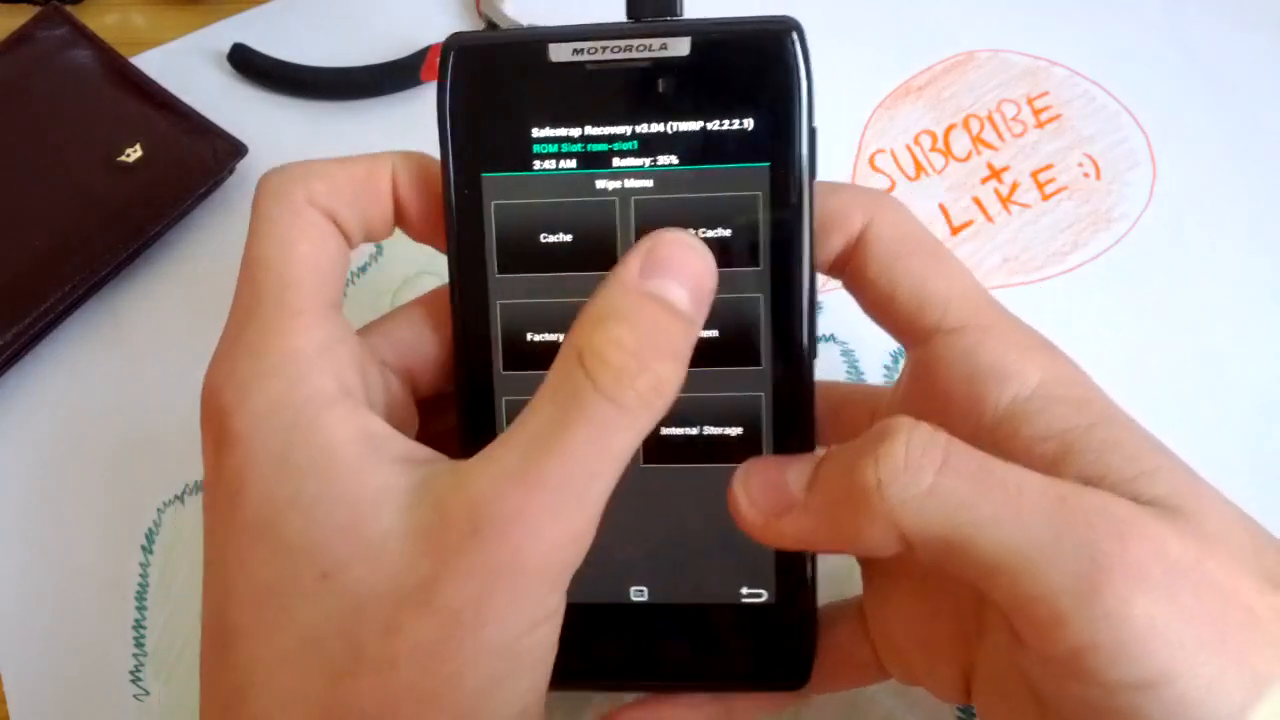
Step: Wipe the cache from the Wipe menu and return to the main recovery menu
click(710, 236)
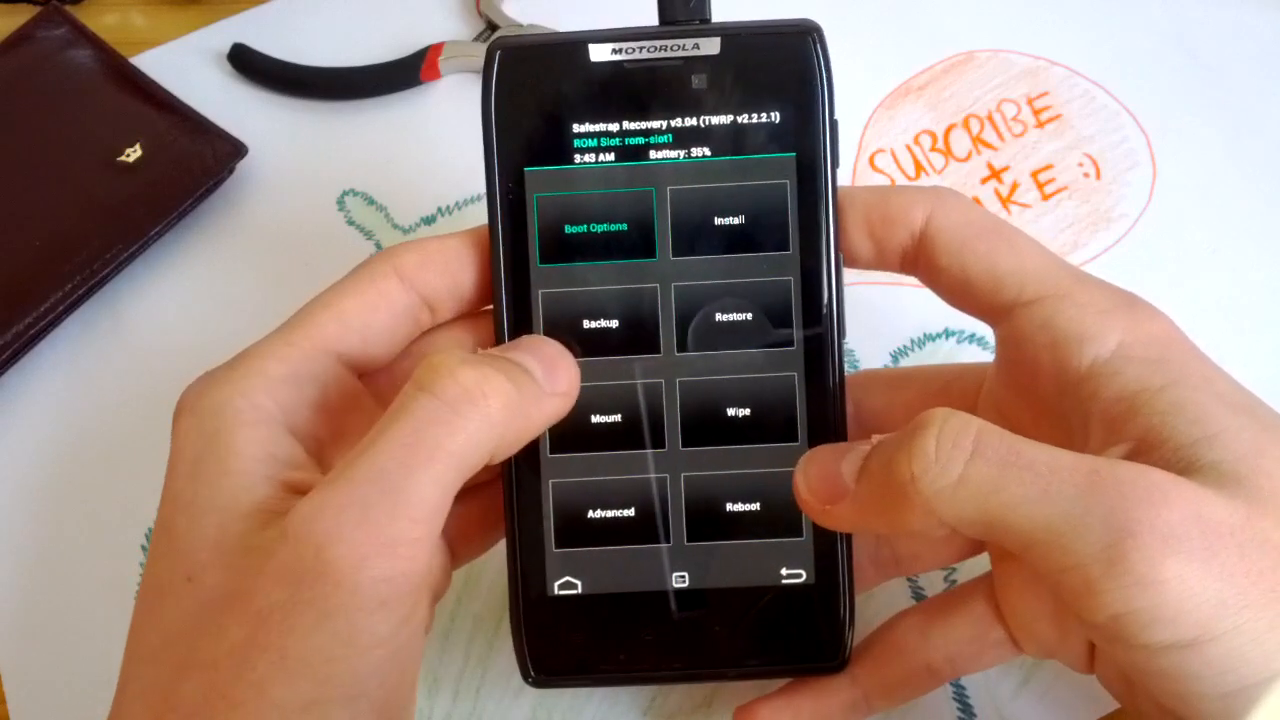
Step: Start Install and browse /sdcard into the ROM folder listing the gapps and CM10 zips
click(730, 224)
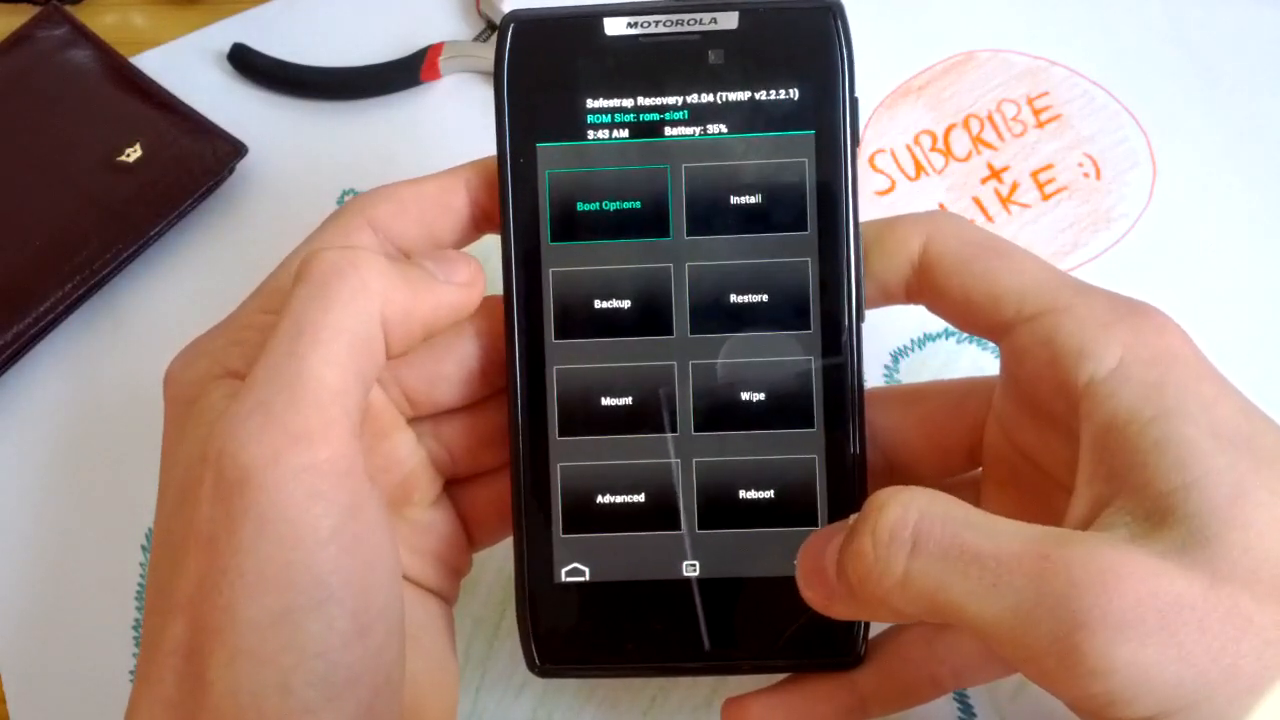
click(748, 200)
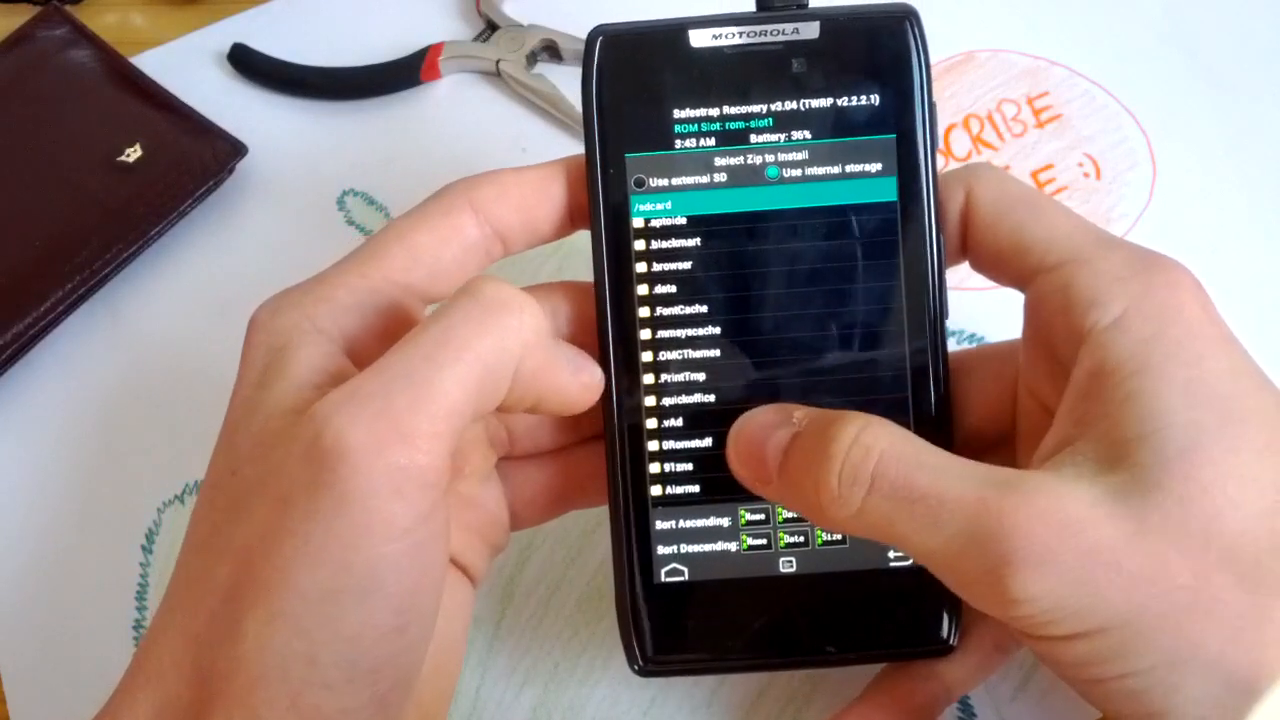
click(684, 444)
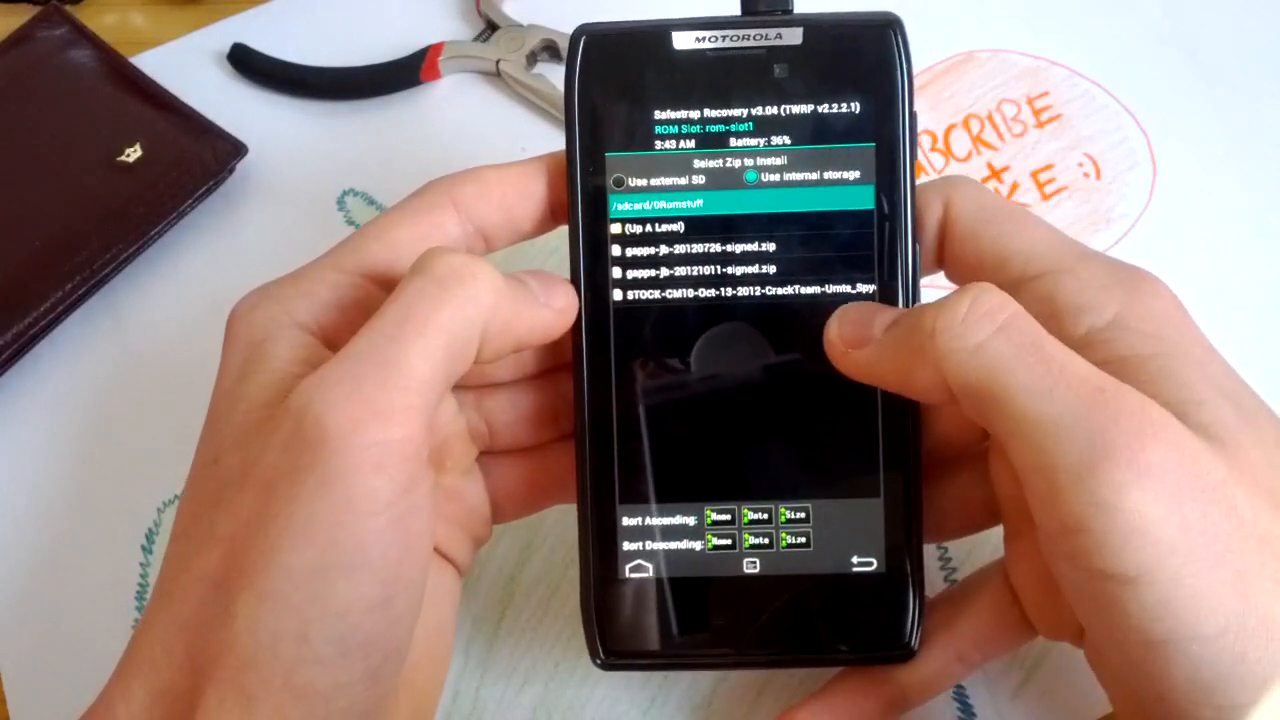